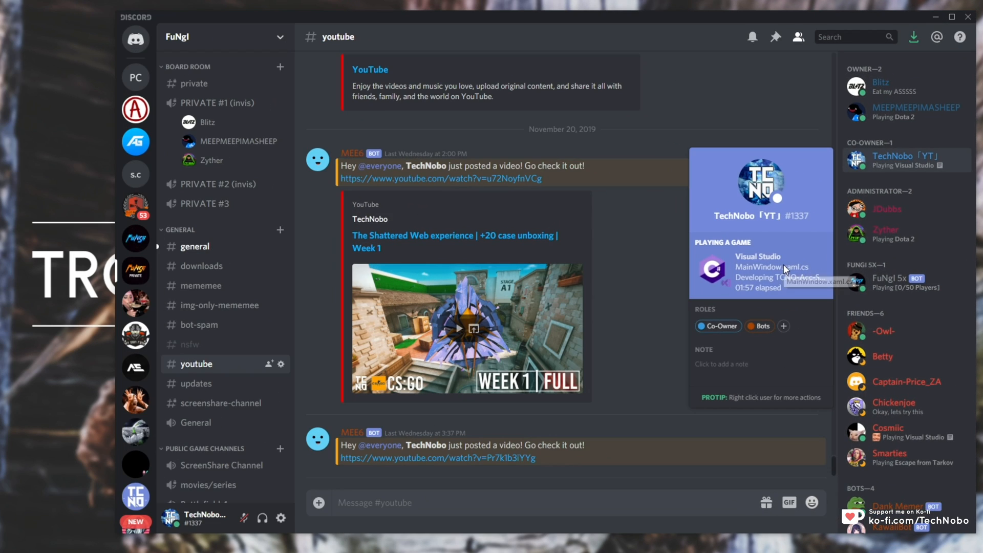
mouse_move(743, 276)
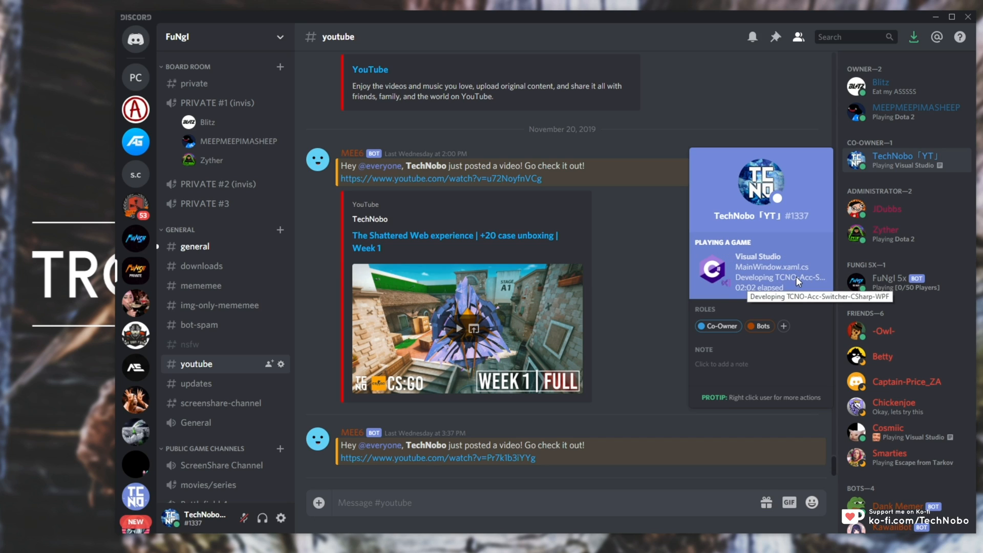
mouse_move(800, 306)
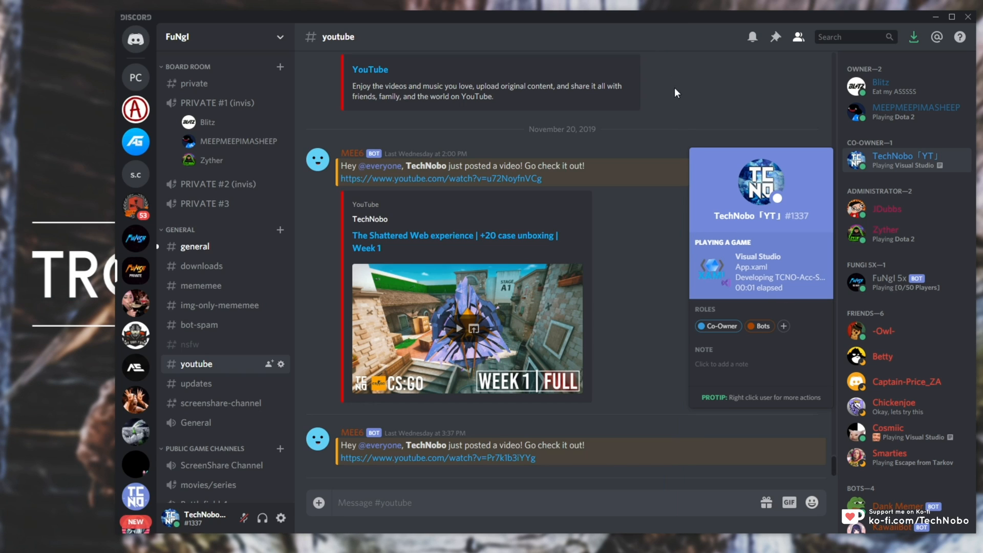
mouse_move(699, 148)
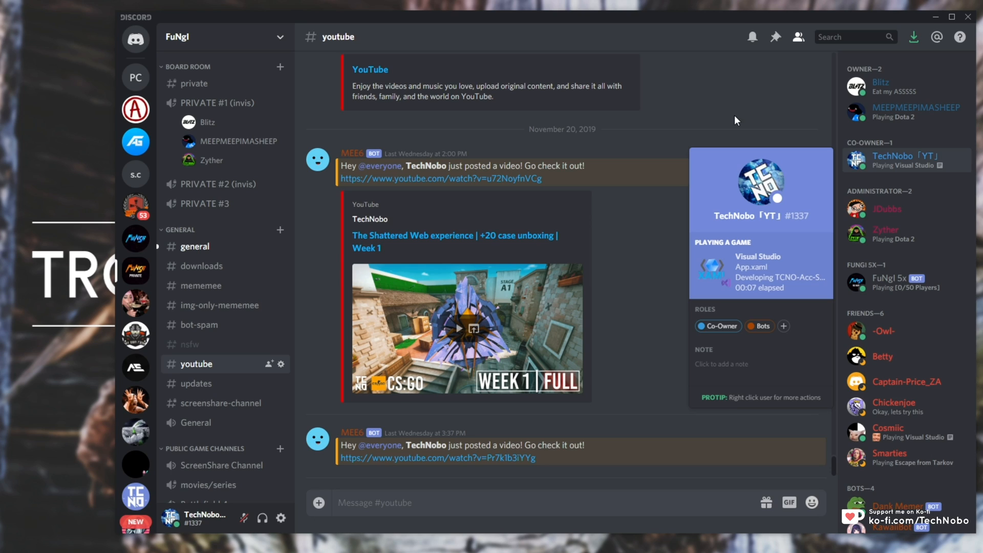
mouse_move(769, 109)
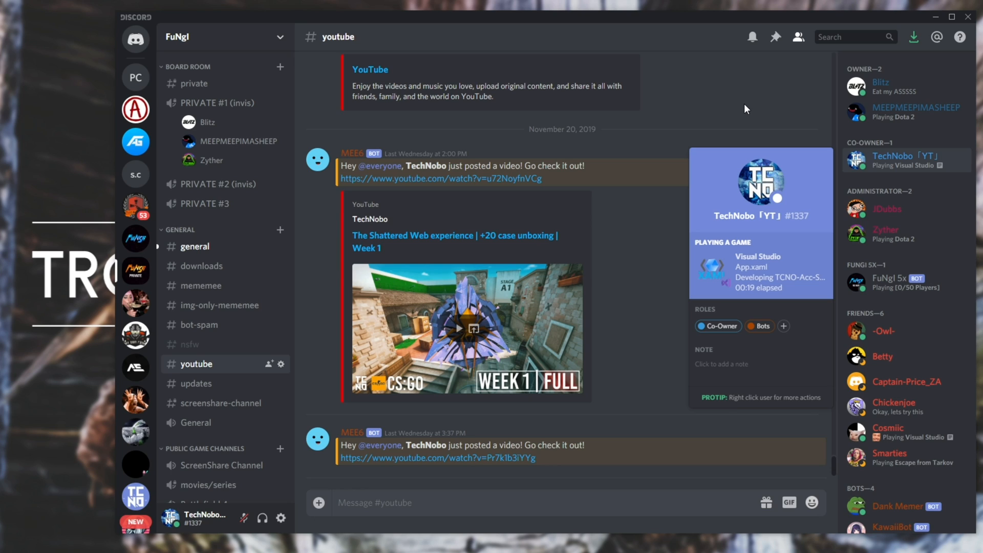
mouse_move(772, 108)
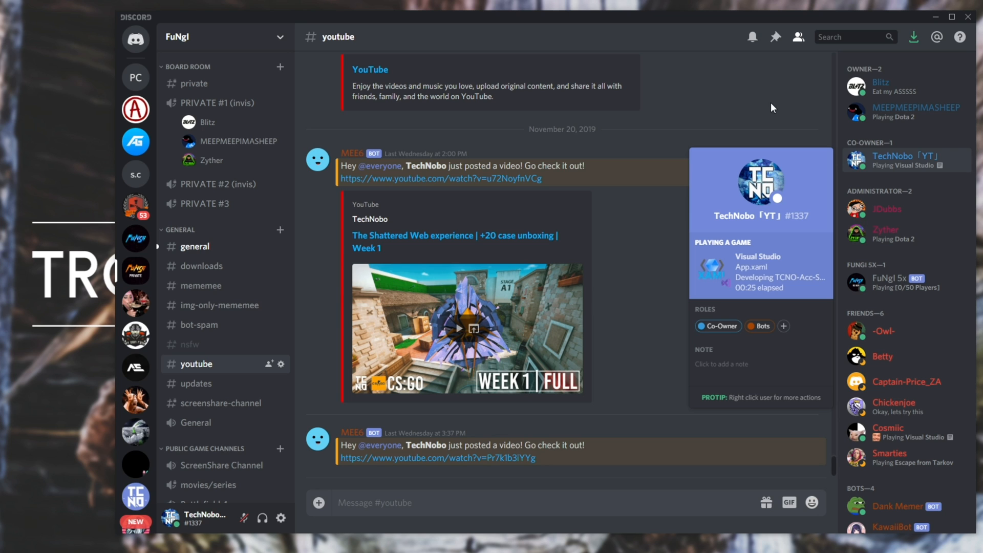
mouse_move(194, 423)
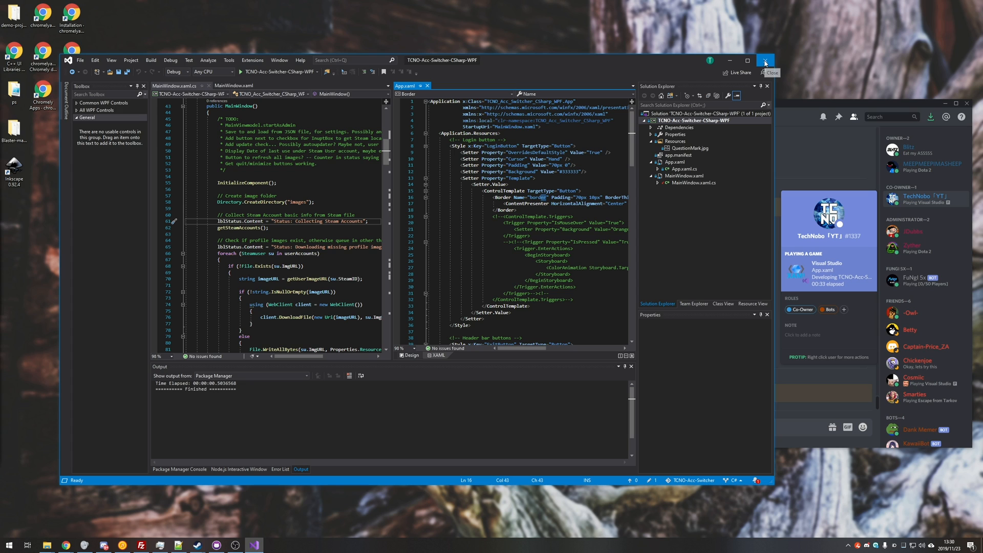
Close the Visual Studio window with the TCNO-Acc-Switcher solution.
left_click(764, 60)
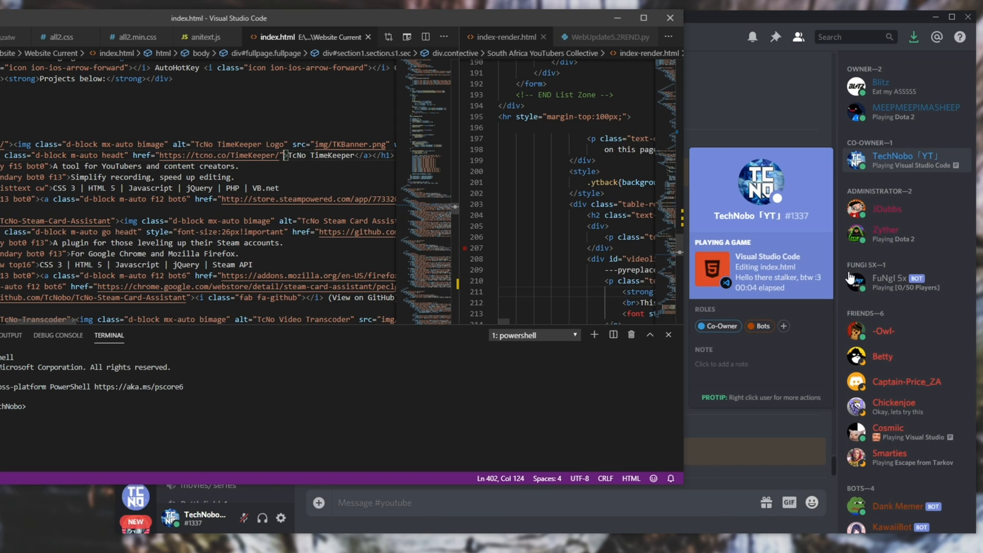
mouse_move(828, 228)
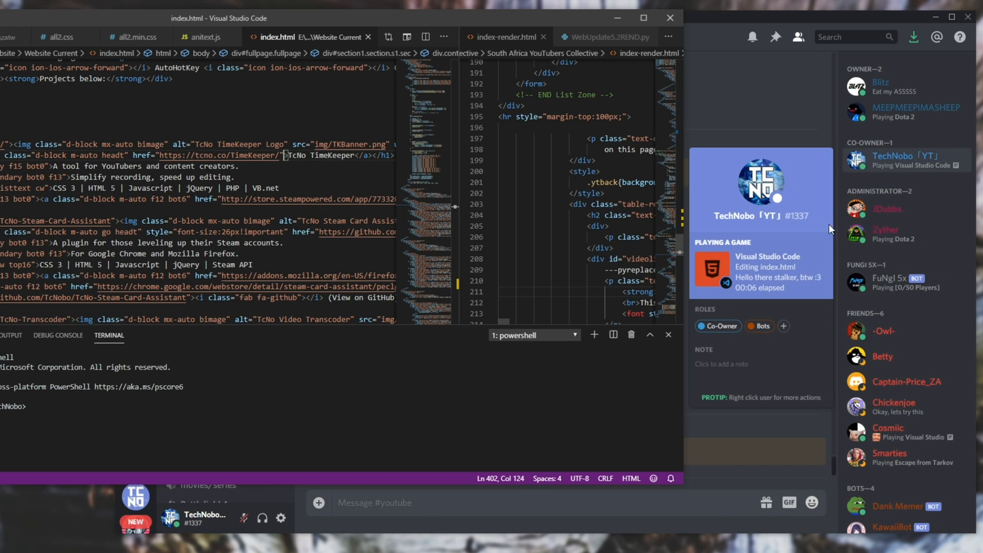
mouse_move(800, 250)
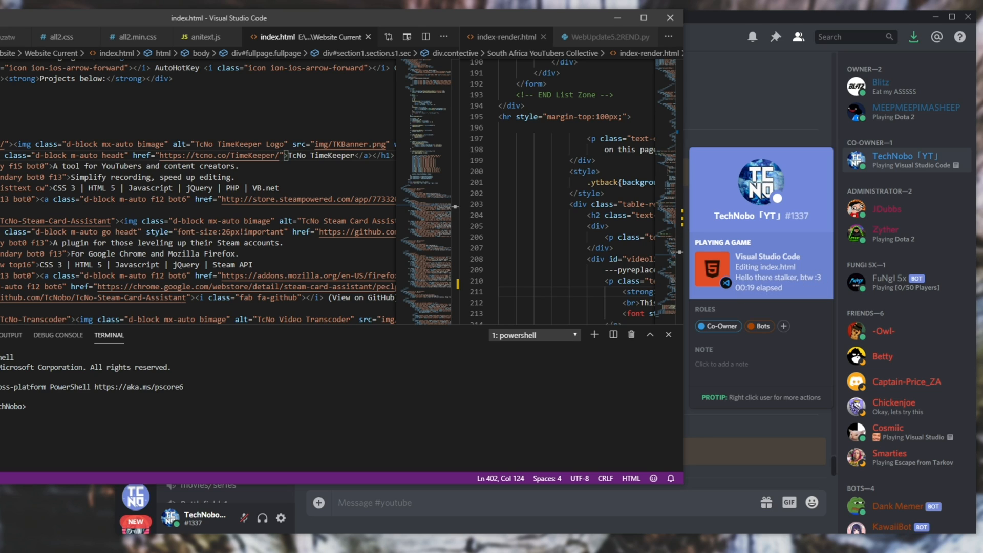
mouse_move(760, 182)
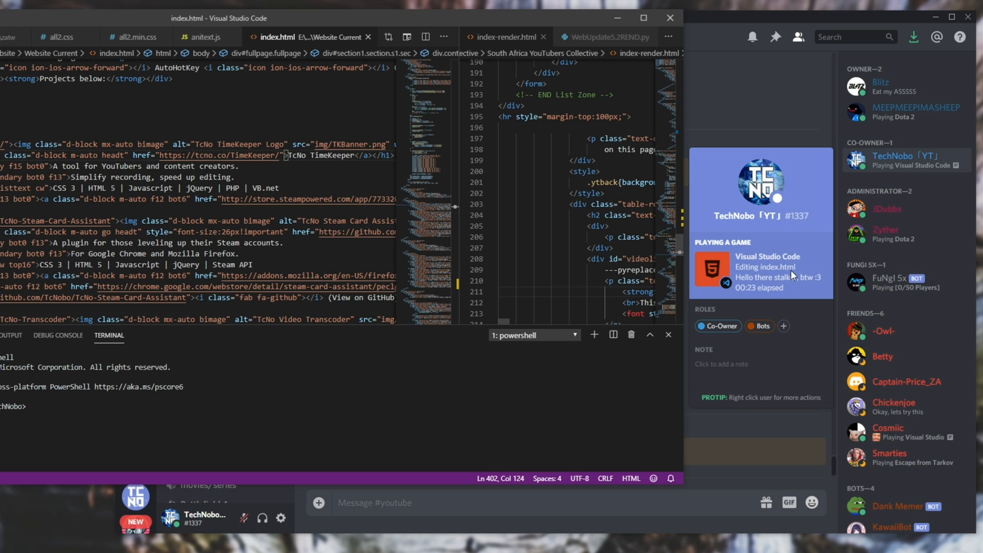
mouse_move(712, 273)
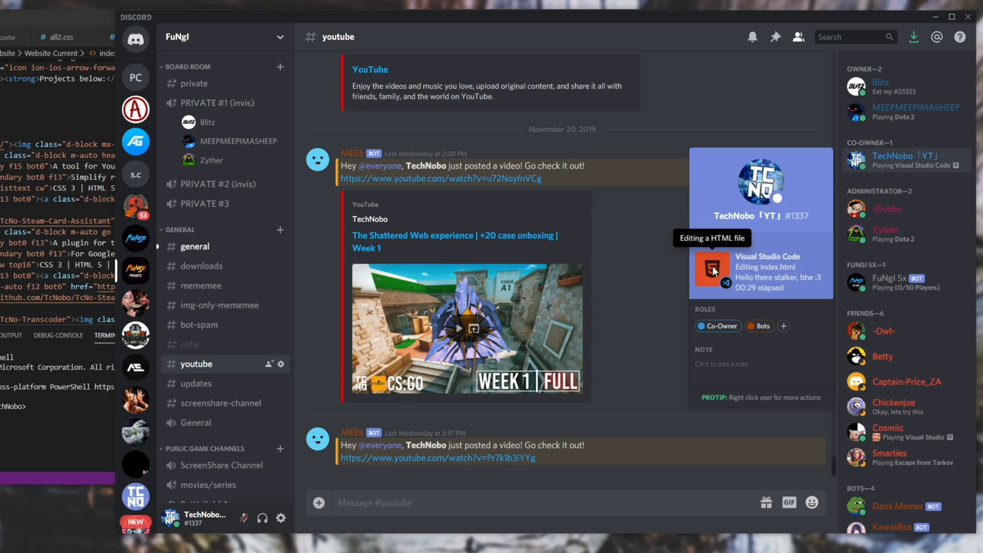
mouse_move(756, 296)
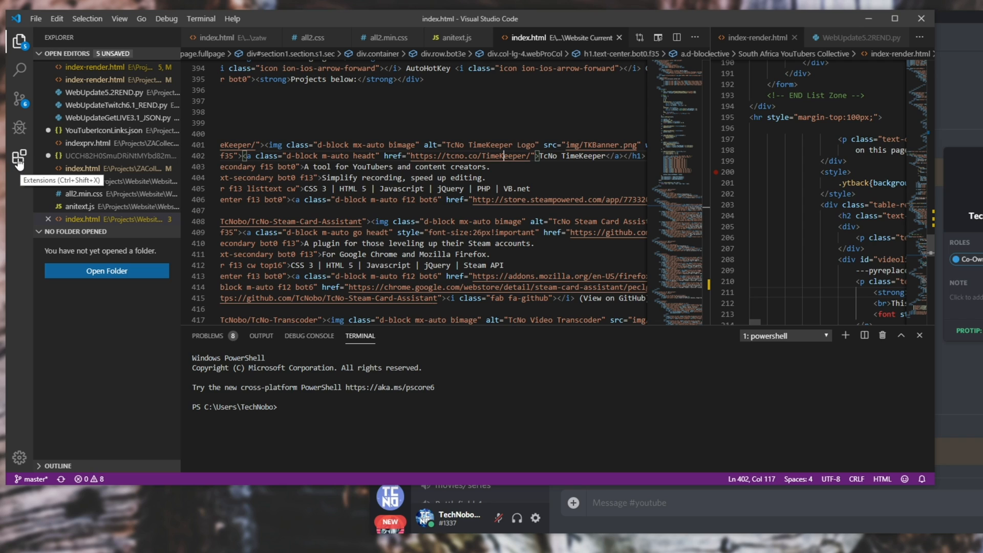
mouse_move(13, 181)
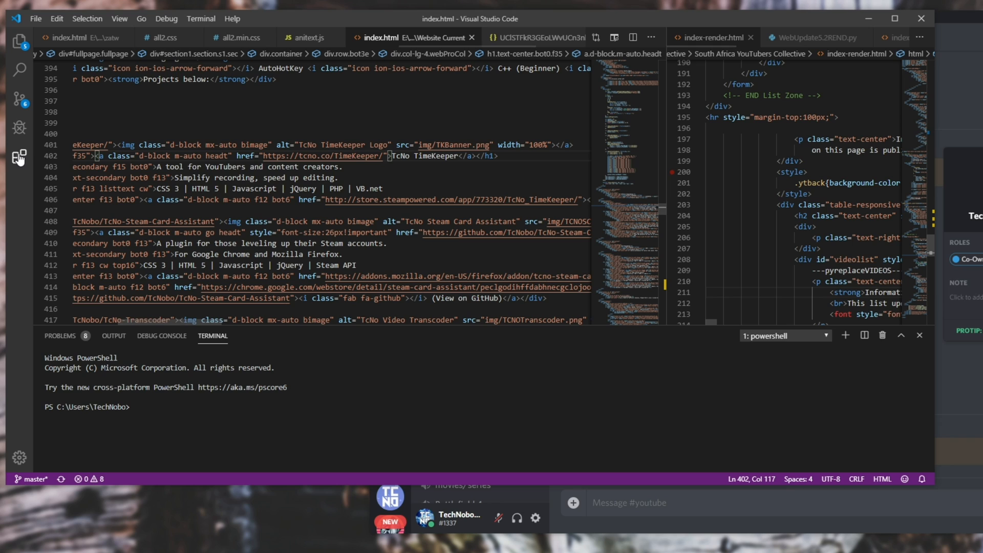
Search the Extensions marketplace for 'Discord Presence' and view its details page.
left_click(19, 156)
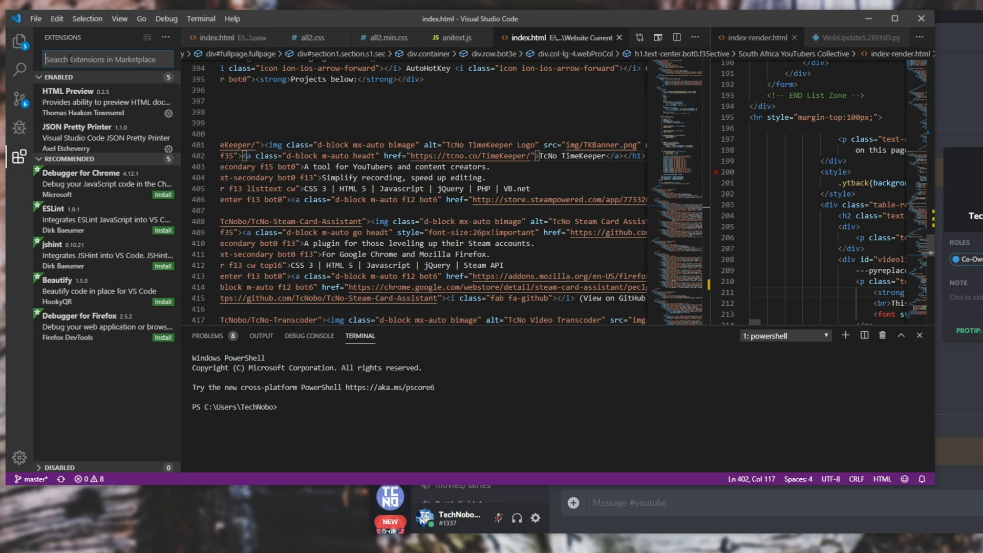
type("Discord P")
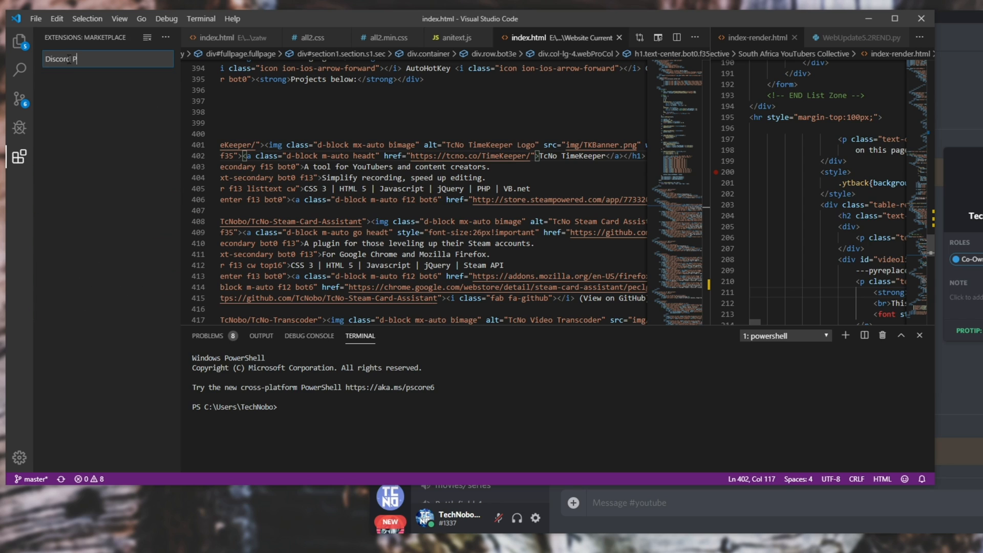
type("resence")
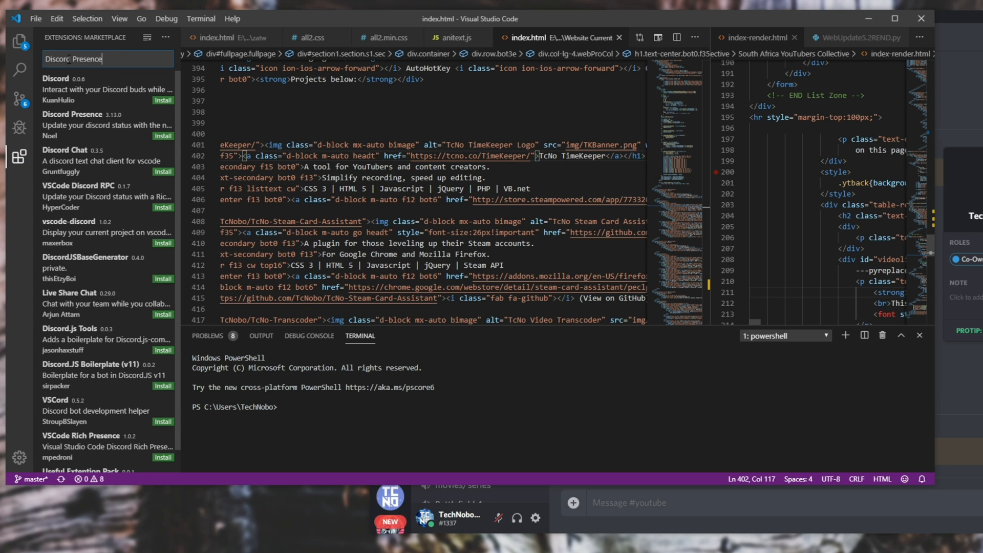
left_click(94, 88)
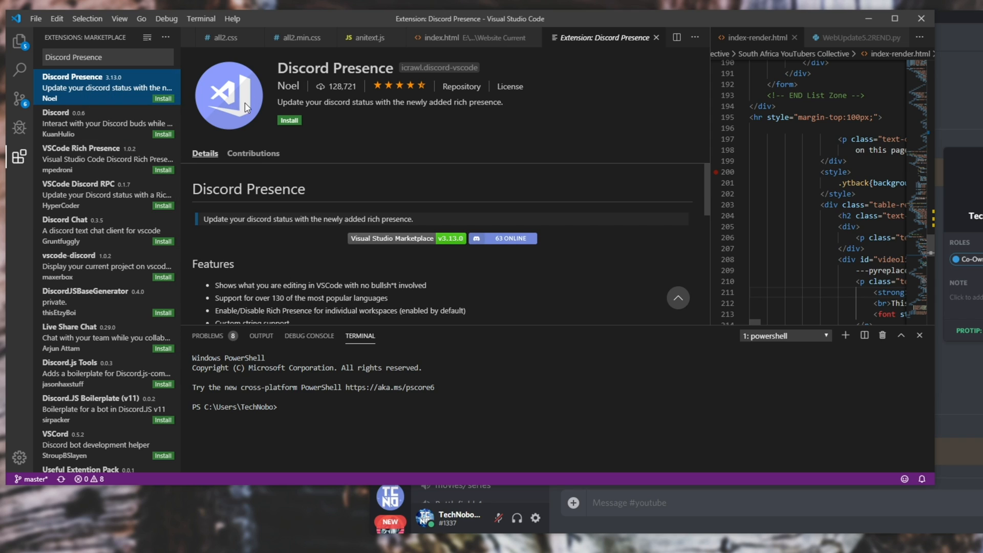
mouse_move(339, 86)
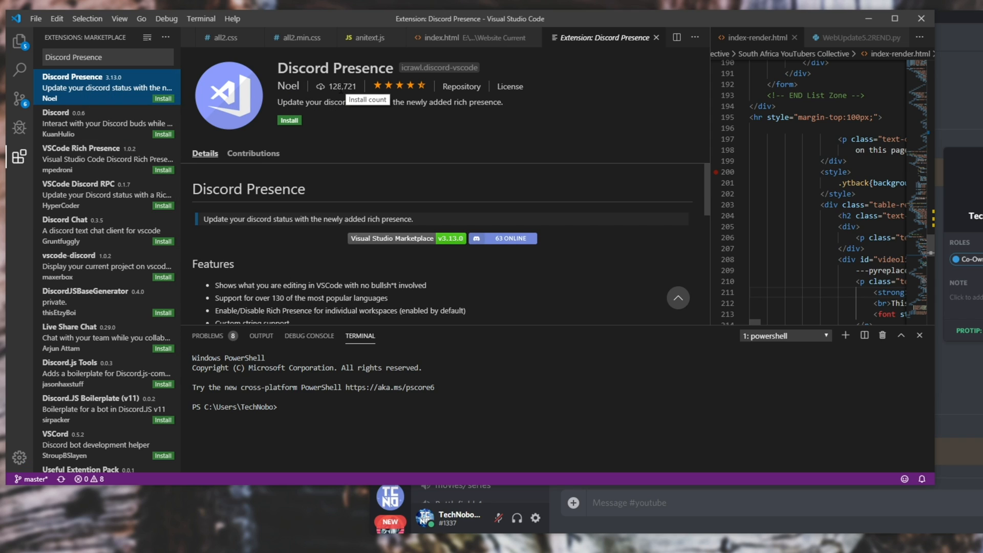
mouse_move(412, 133)
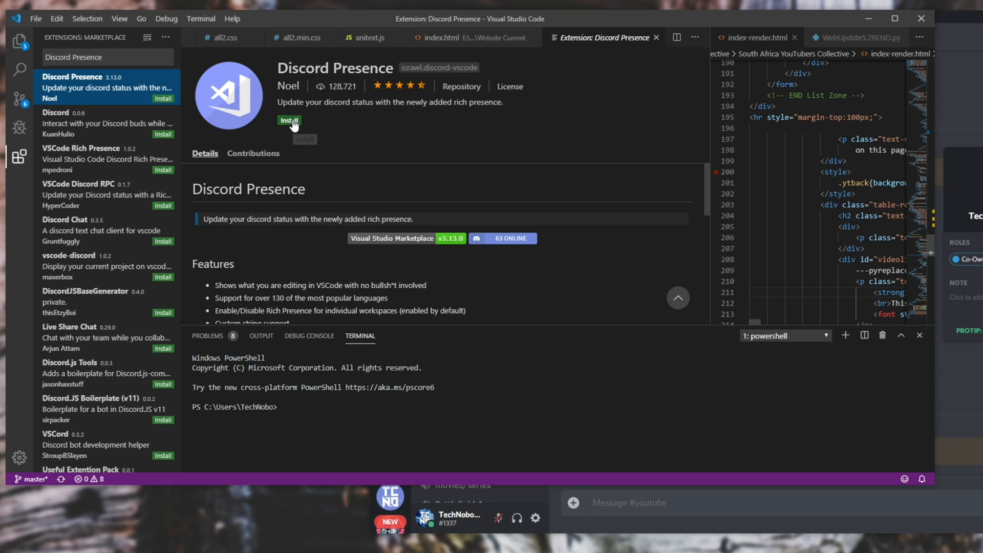
Install the Discord Presence extension and return to the index.html editor.
left_click(289, 121)
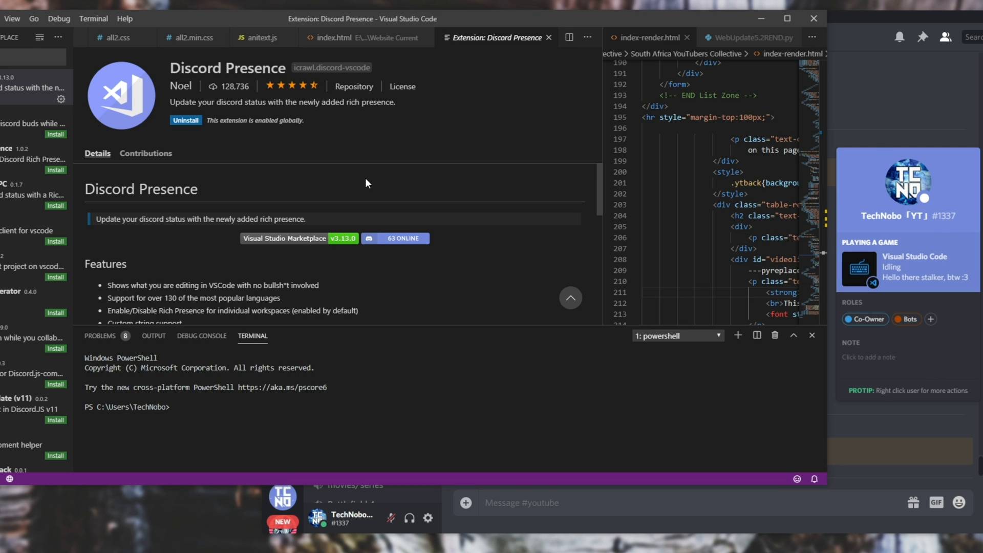
mouse_move(407, 222)
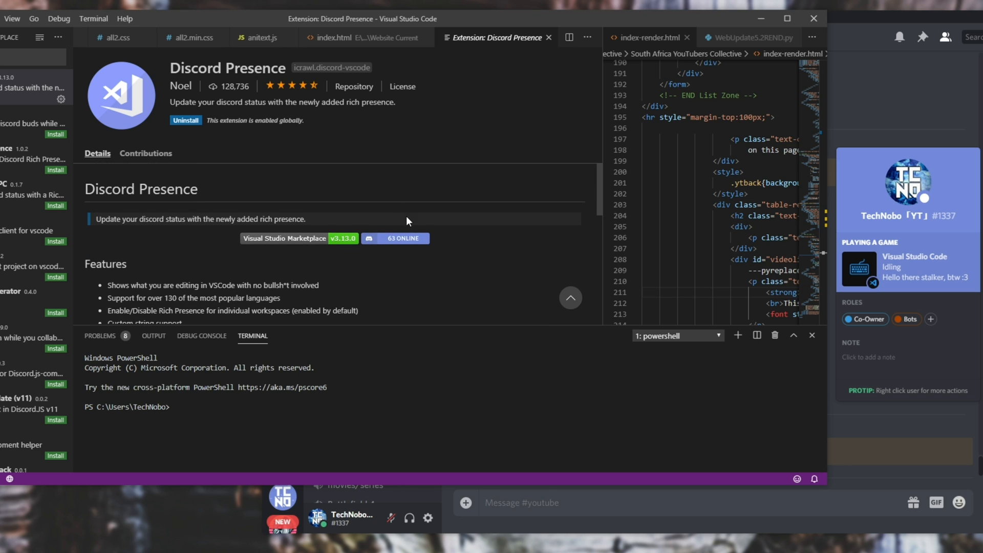
mouse_move(496, 113)
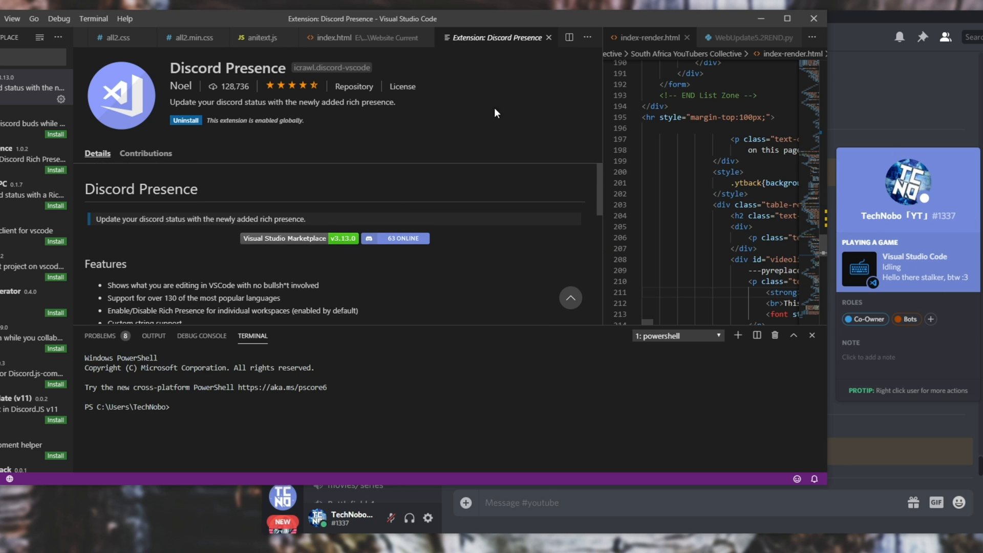
left_click(339, 38)
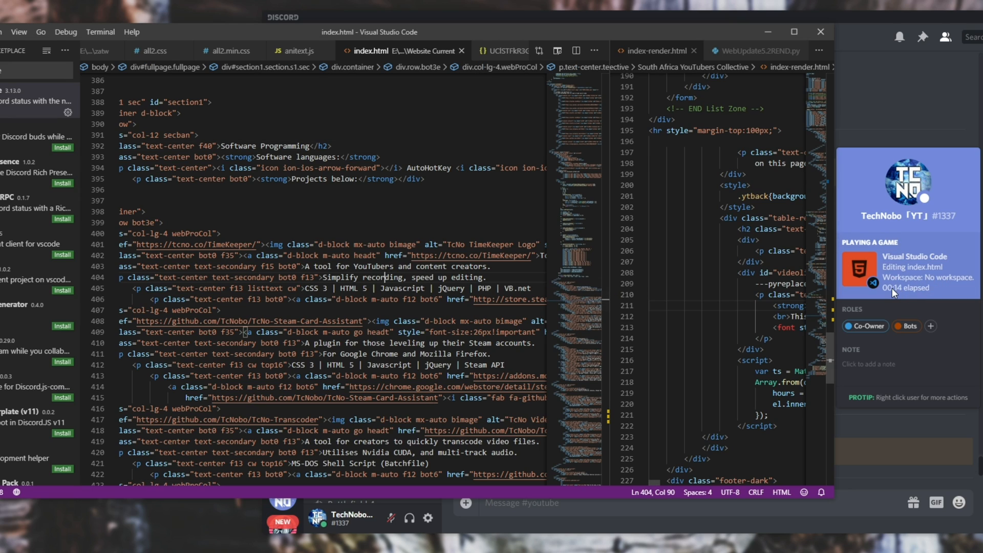
mouse_move(871, 266)
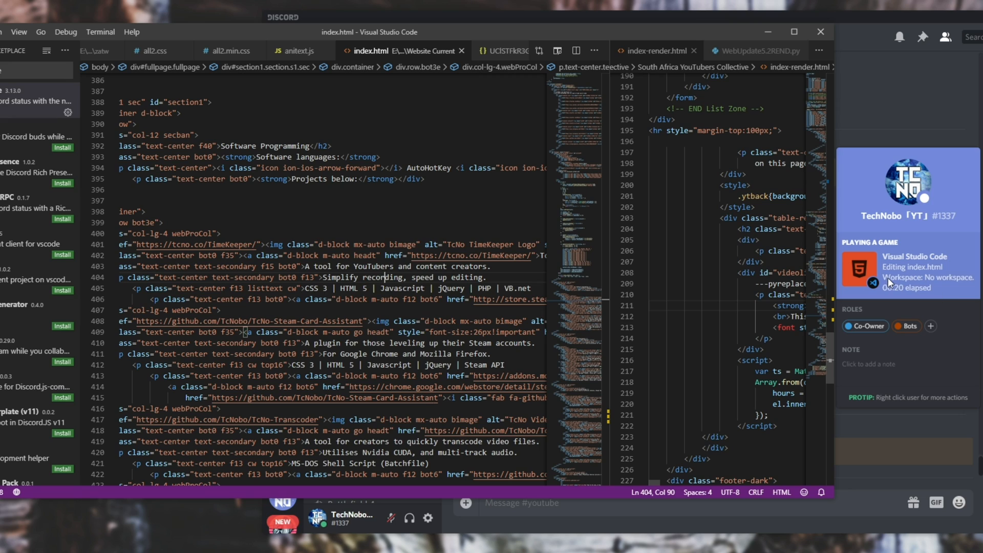
mouse_move(890, 283)
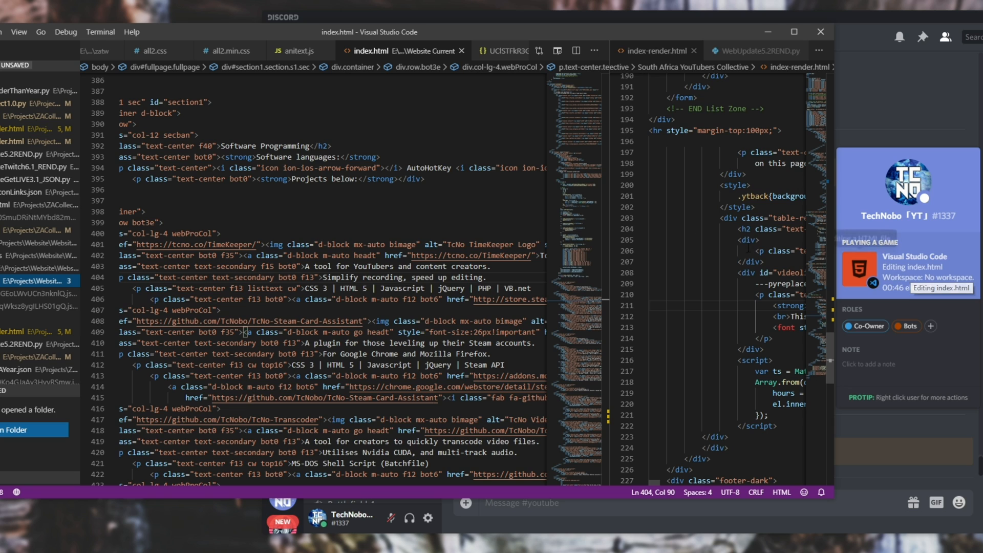
Show the installed extensions list where Discord Presence appears enabled.
left_click(11, 173)
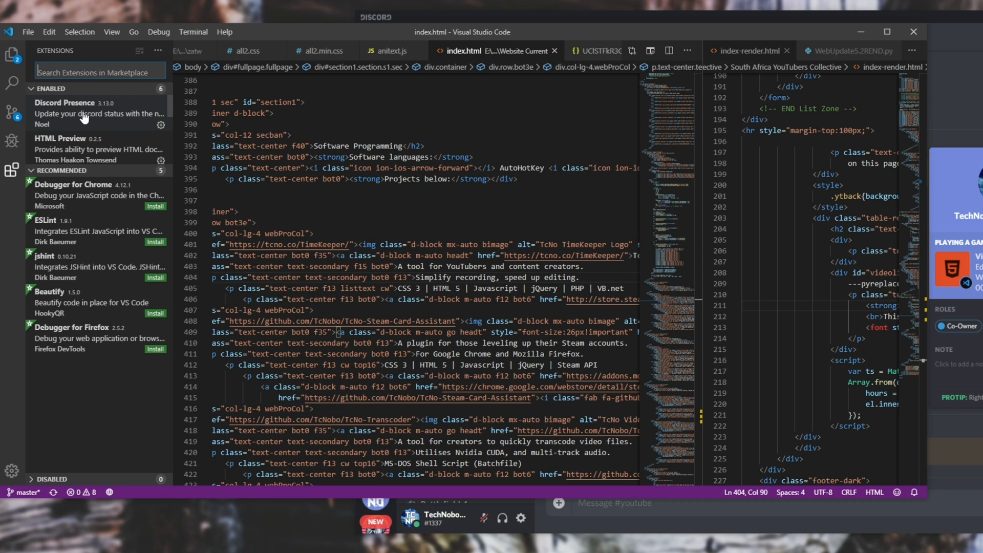
mouse_move(162, 132)
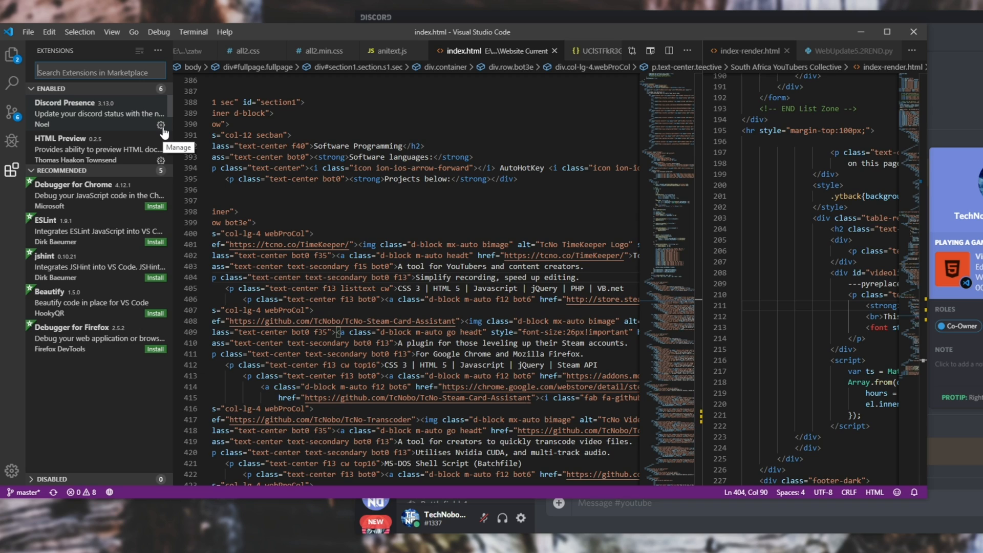
Reach the Discord Presence settings via its gear menu's Configure Extension Settings.
left_click(161, 126)
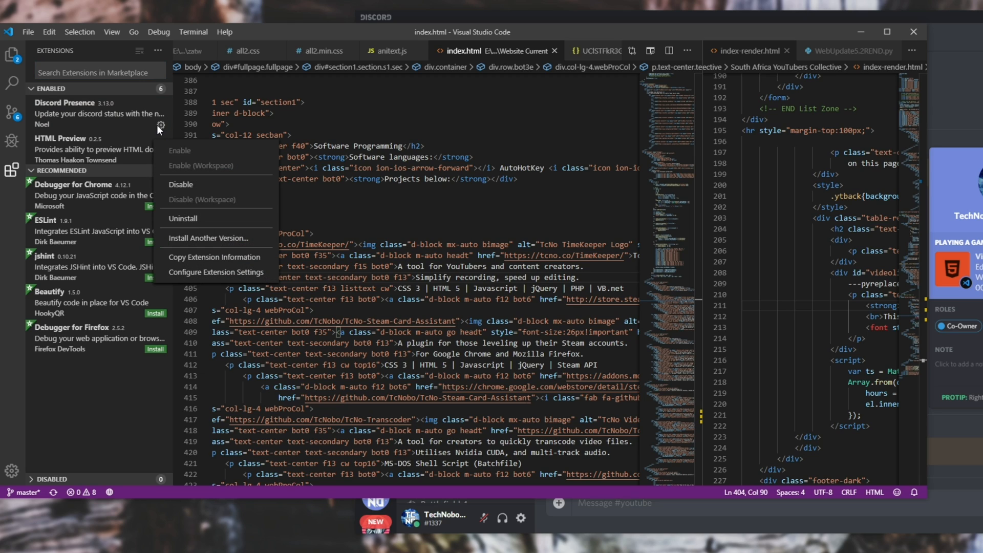
mouse_move(216, 273)
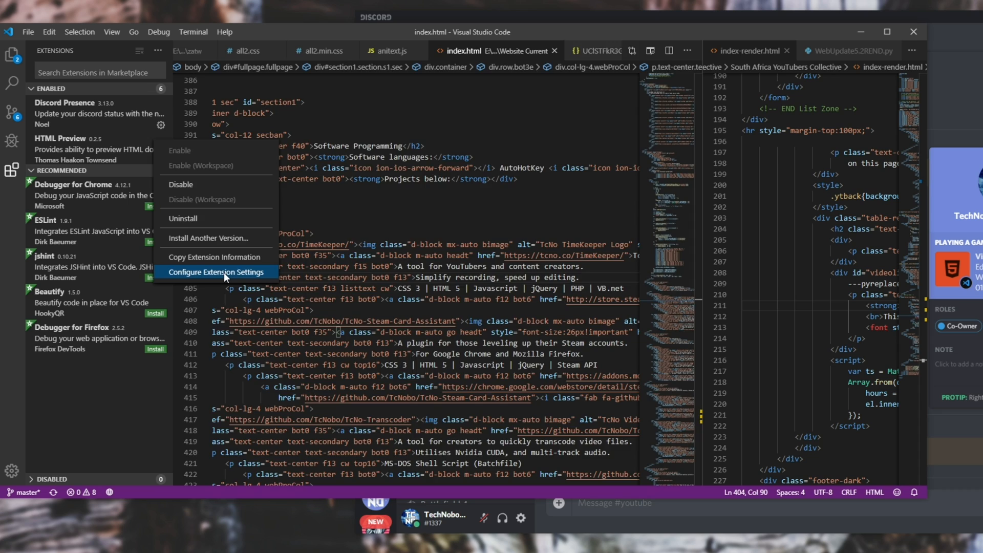
left_click(216, 271)
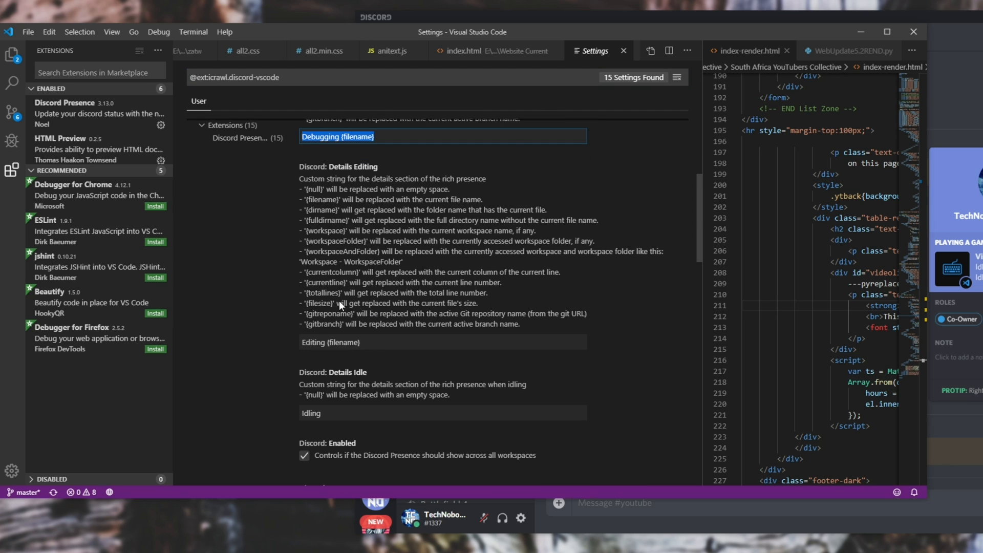
mouse_move(484, 326)
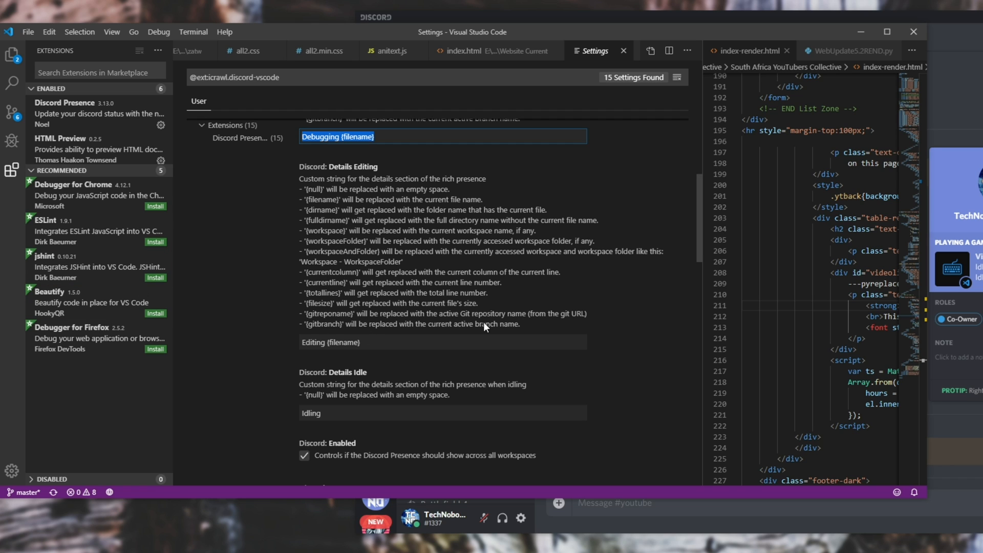
Set the Discord Presence lower details string to 'Hello there :)'.
scroll("down", 3)
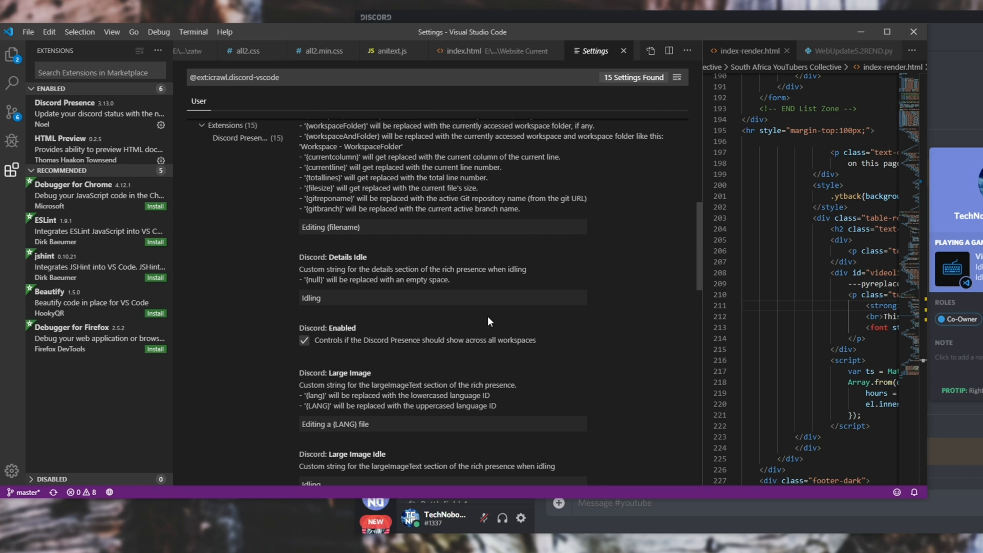
scroll("down", 3)
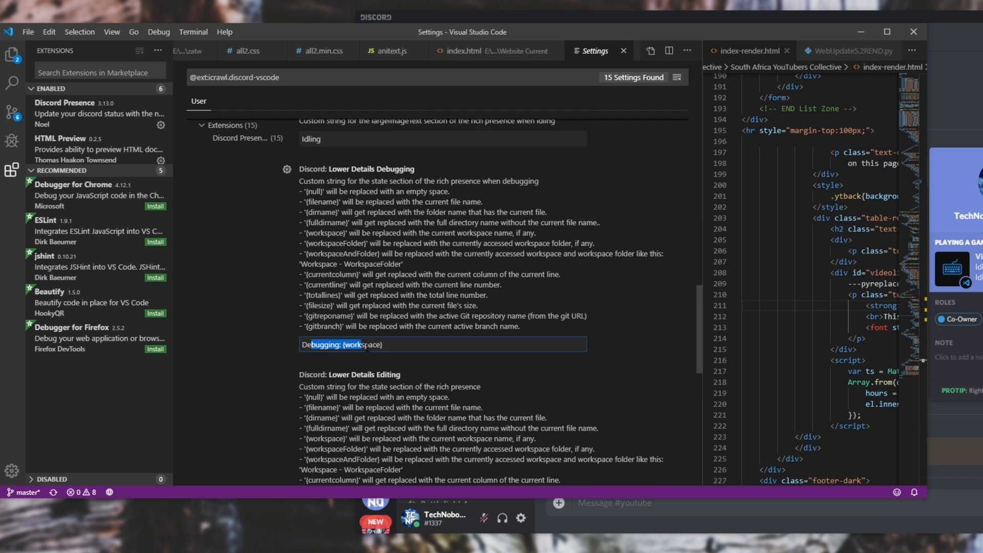
scroll("down", 3)
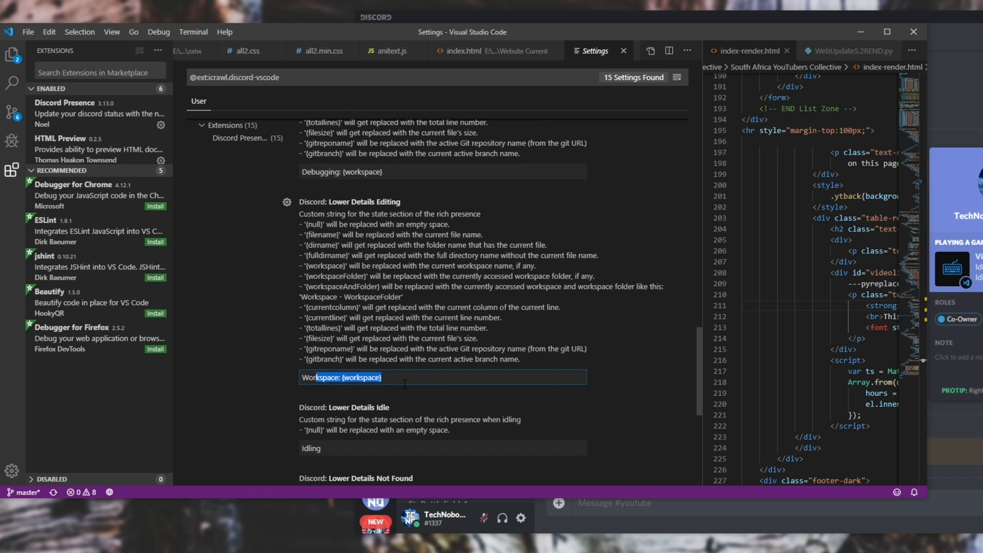
scroll("down", 3)
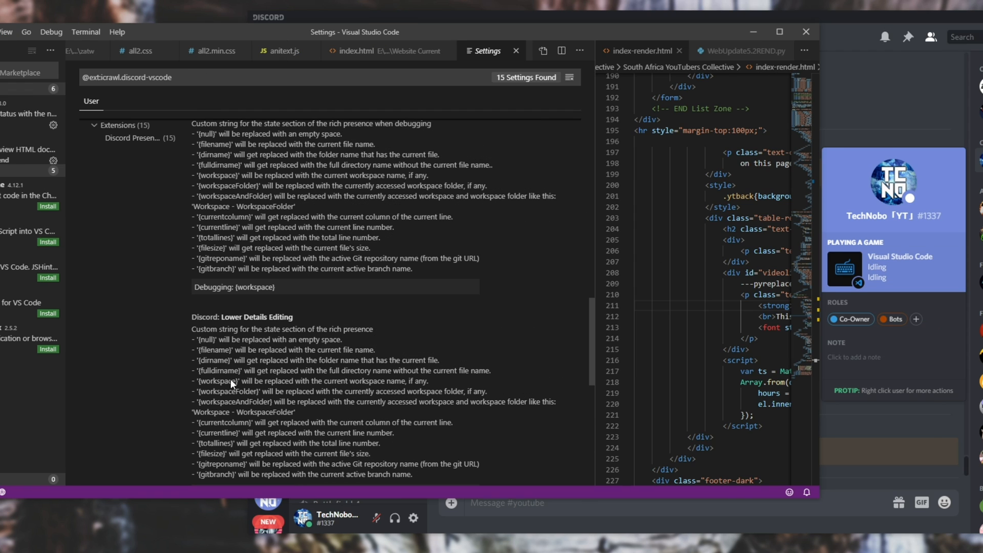
mouse_move(877, 281)
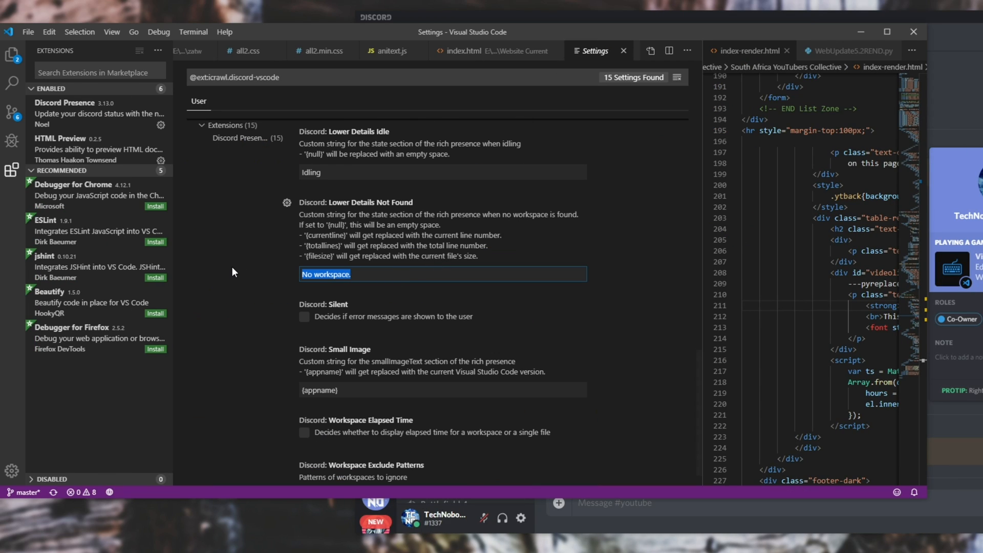
type("Hello there :)")
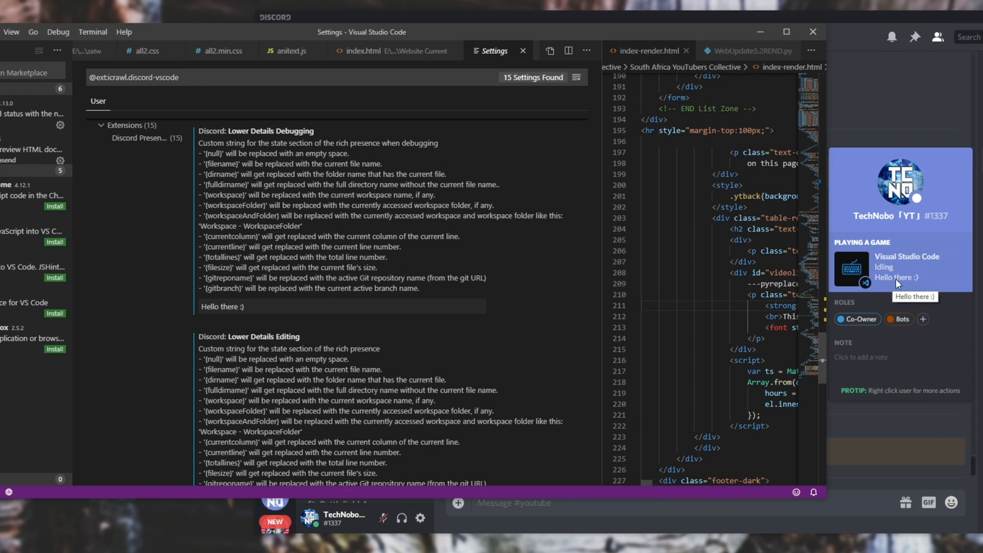
mouse_move(901, 281)
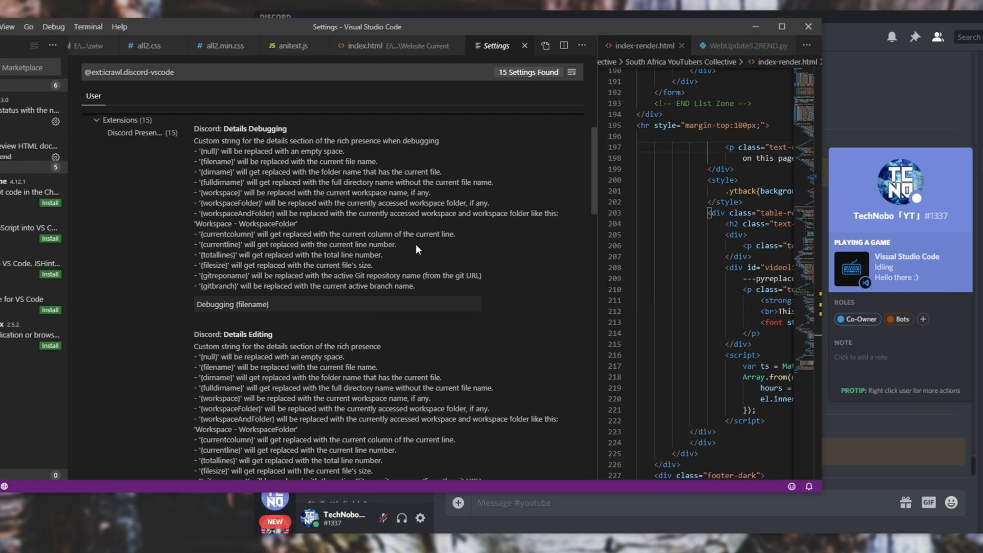
mouse_move(489, 260)
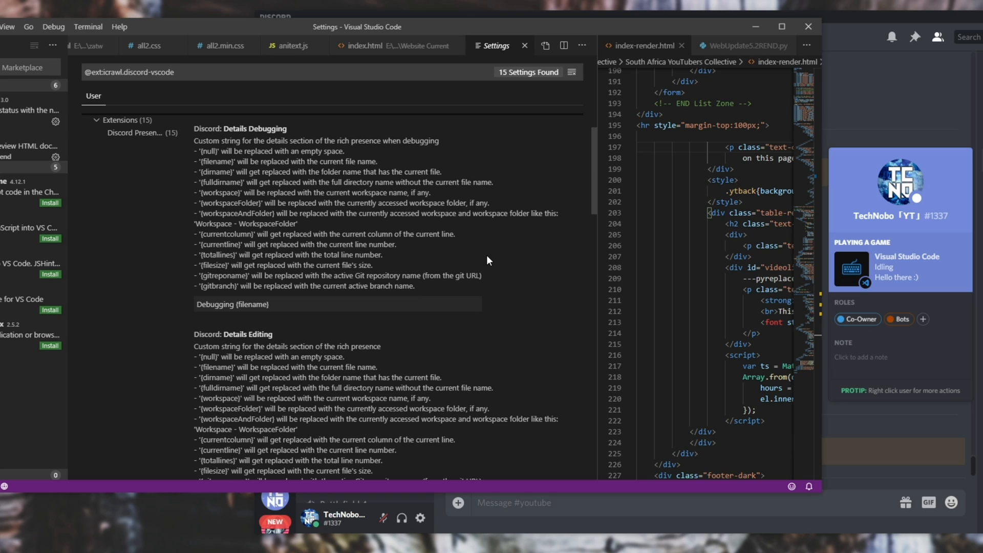